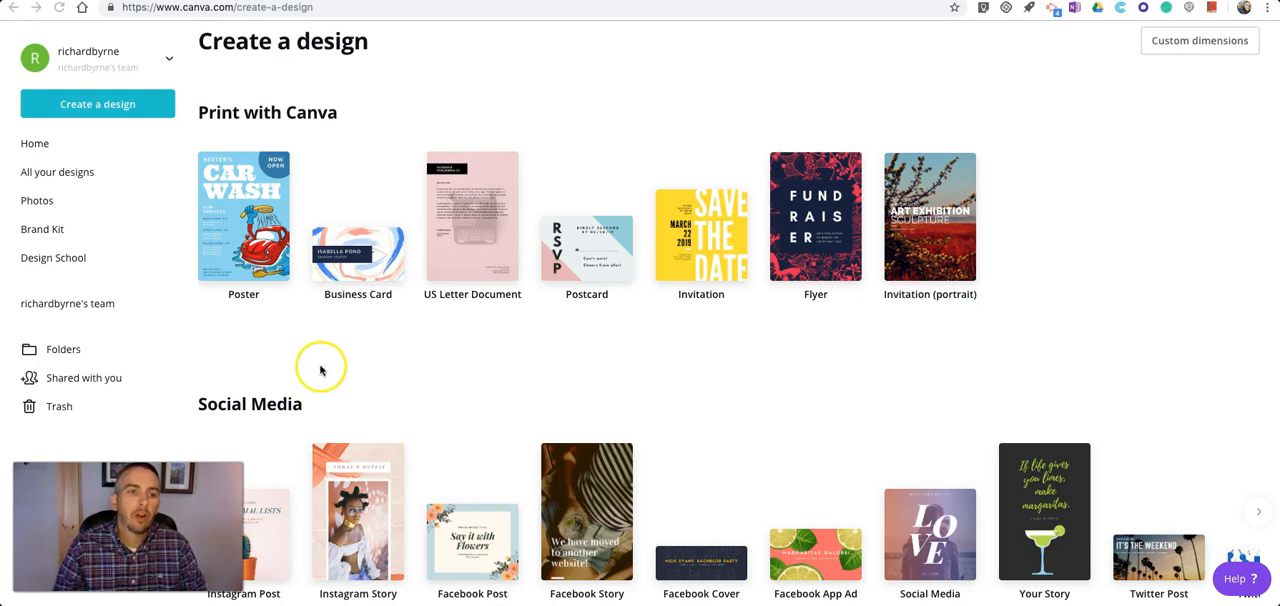
mouse_move(184, 16)
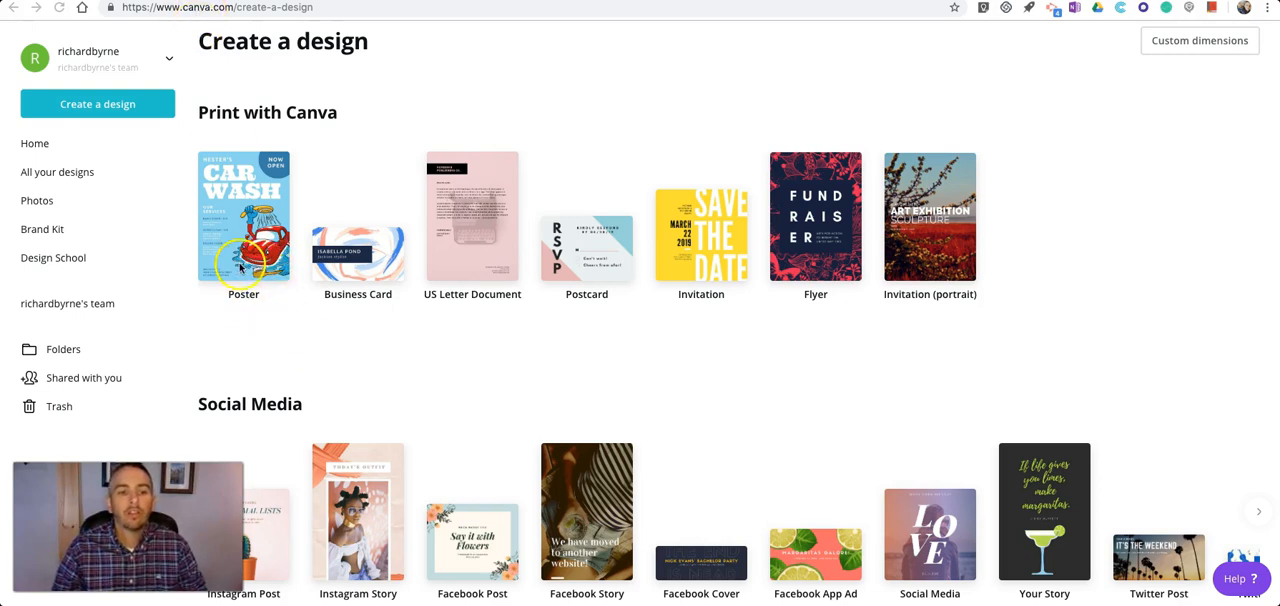
Step: Start a new blank US poster design and browse down to the School, Photo and Quote template categories
click(244, 216)
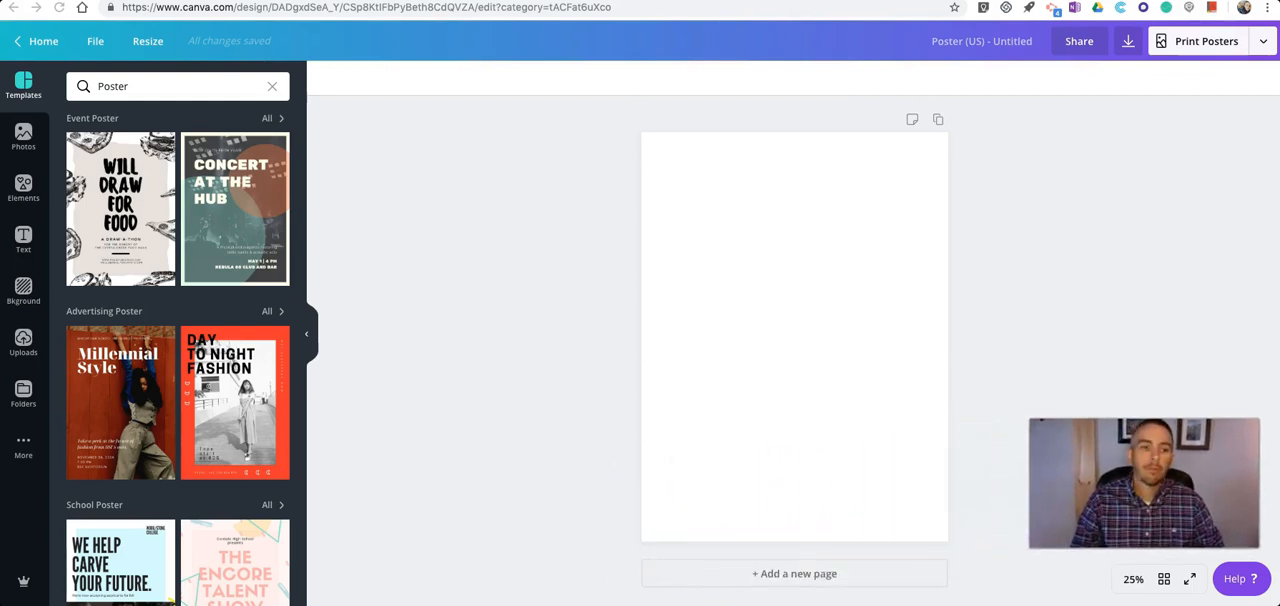
scroll(down, 3)
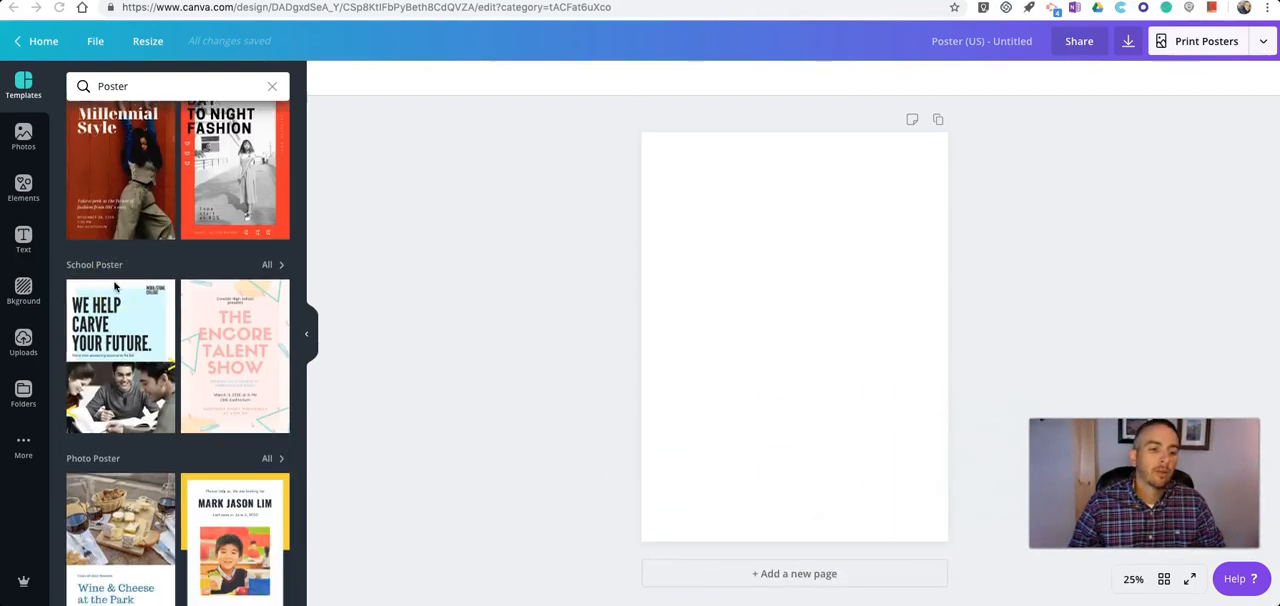
scroll(down, 3)
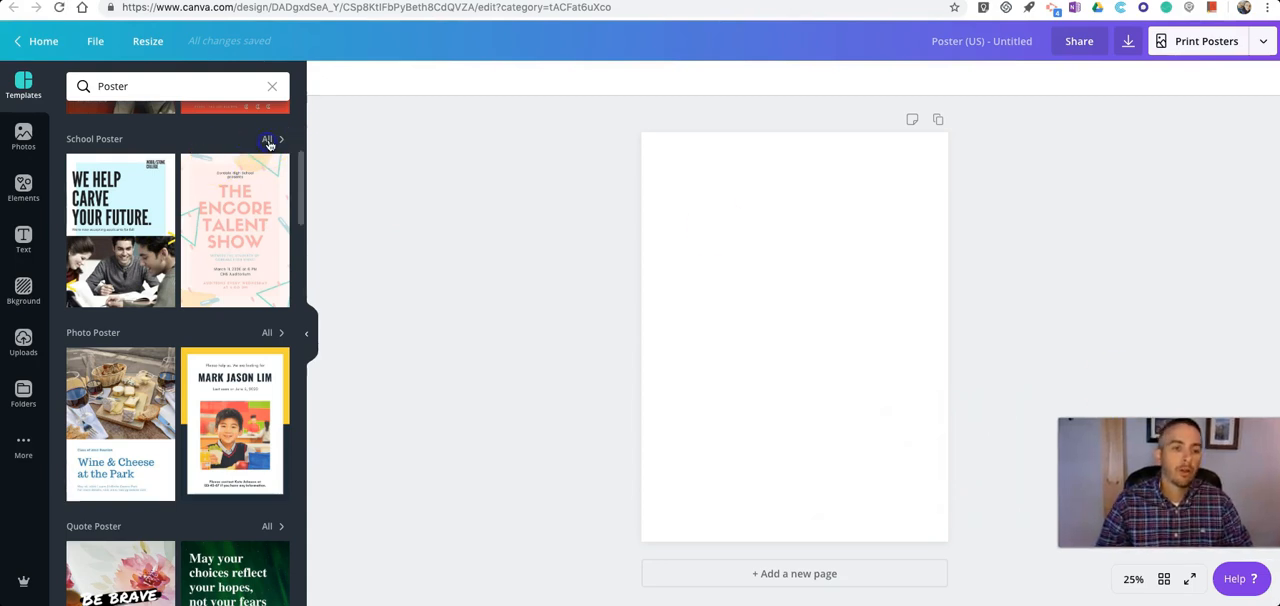
Step: Show all School Poster templates in the template panel
click(266, 140)
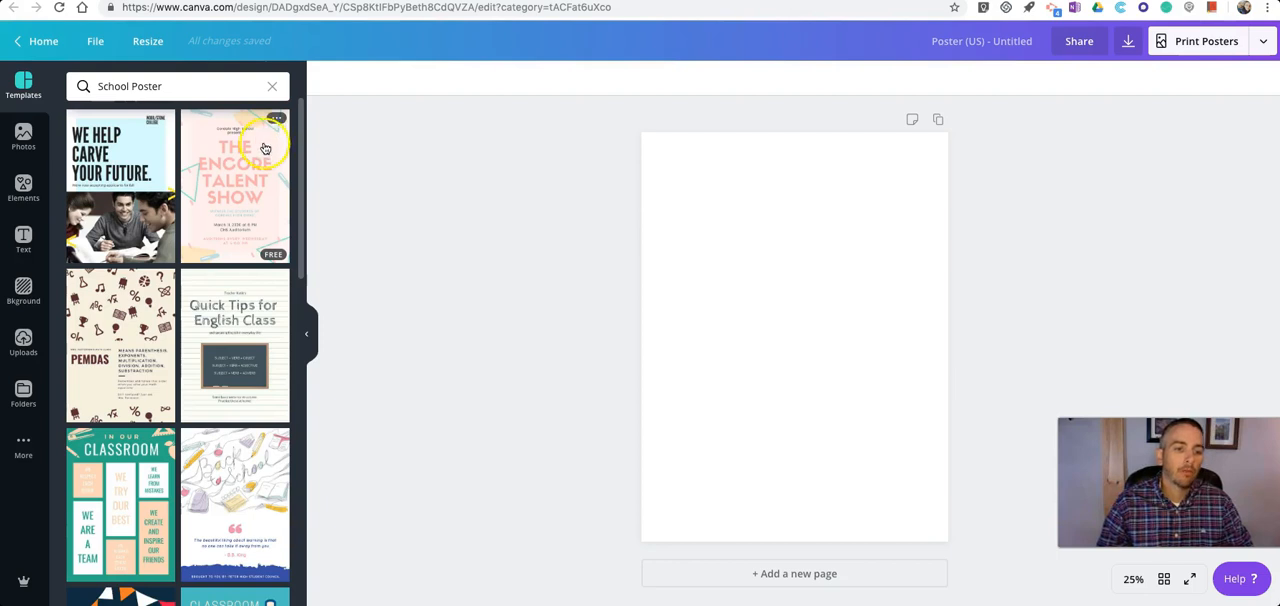
mouse_move(160, 336)
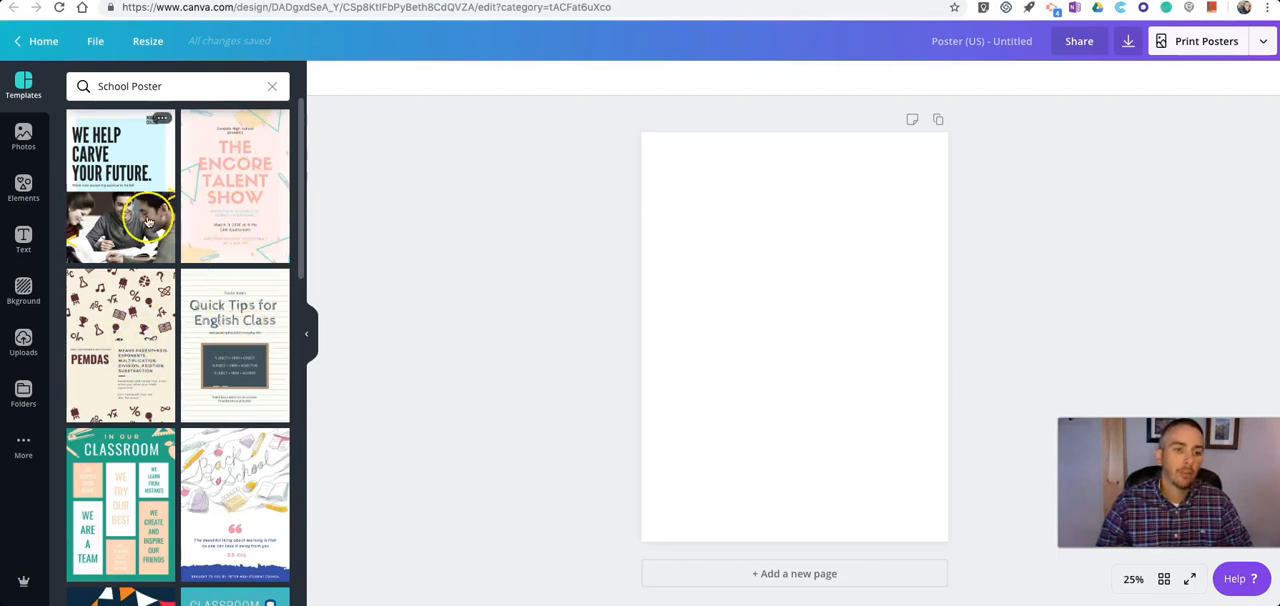
mouse_move(272, 256)
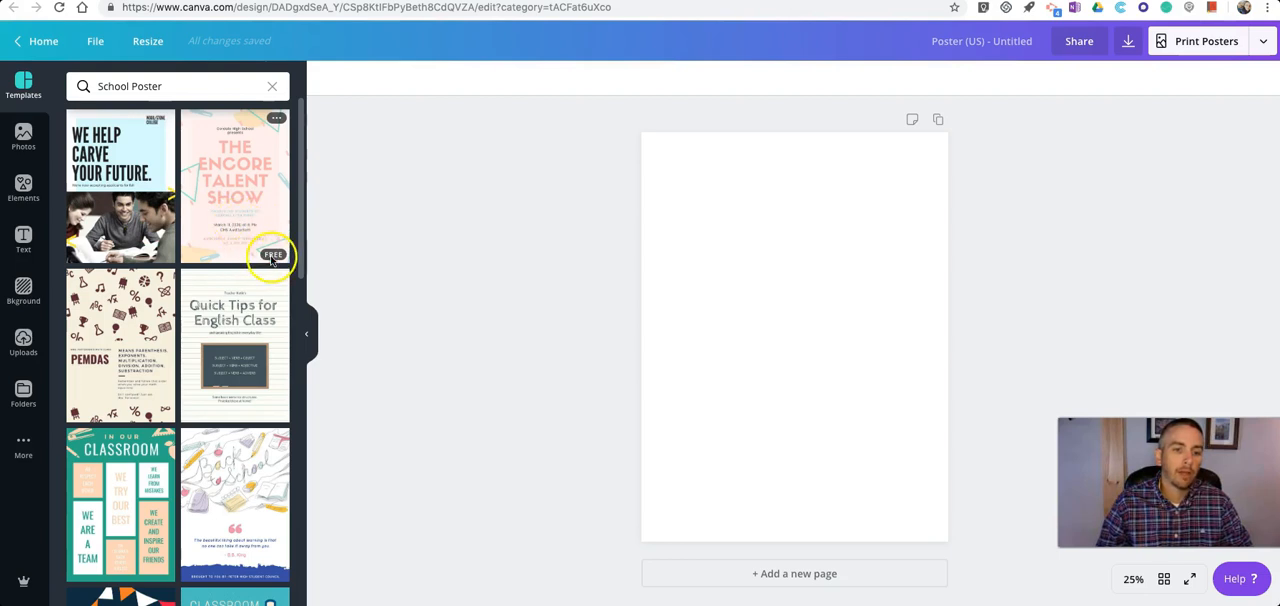
mouse_move(264, 288)
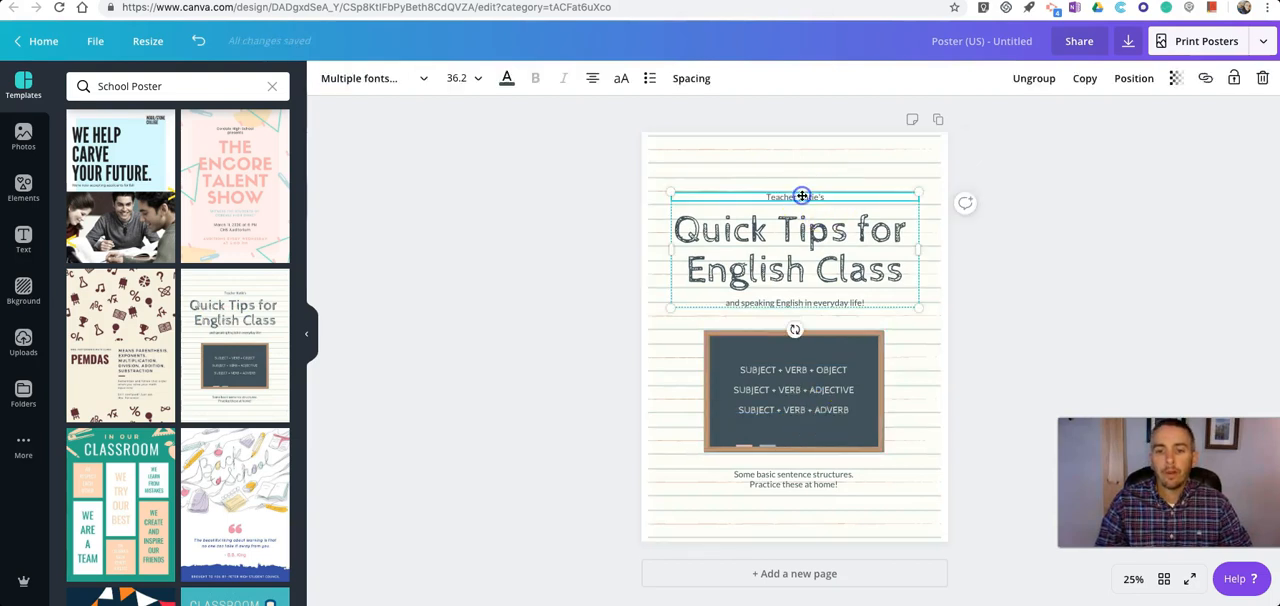
Step: Replace the placeholder name line above the poster title with the teacher's own name
click(796, 196)
text(Mr. Byrne)
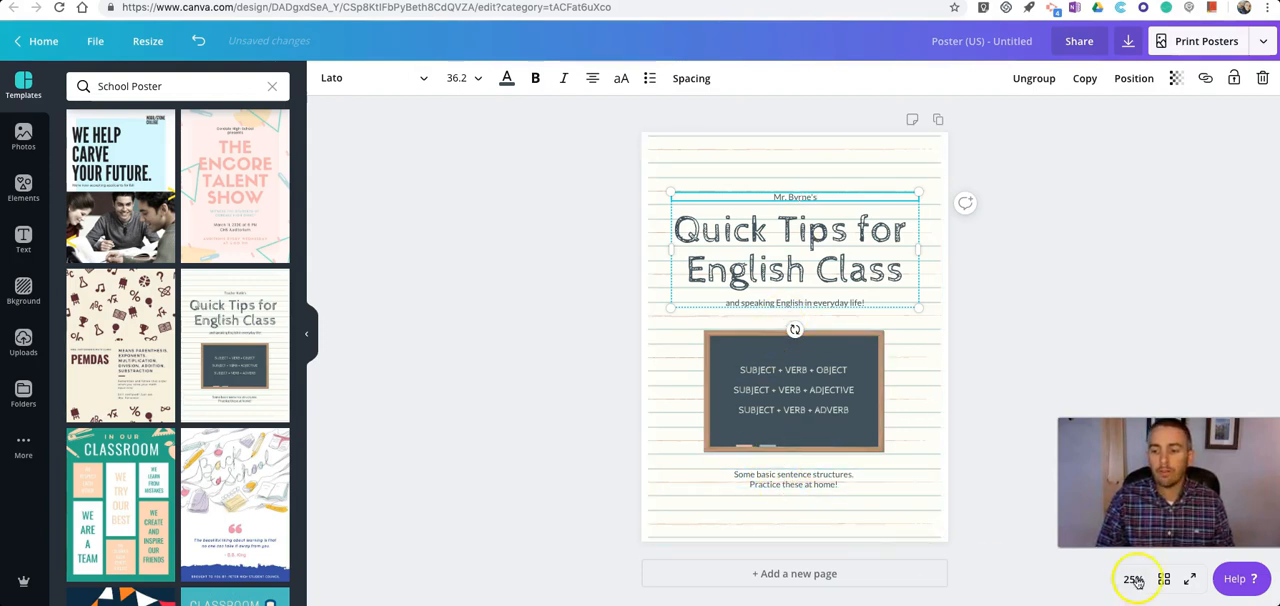
Step: Enlarge the poster view to a larger zoom level for easier editing
click(1132, 580)
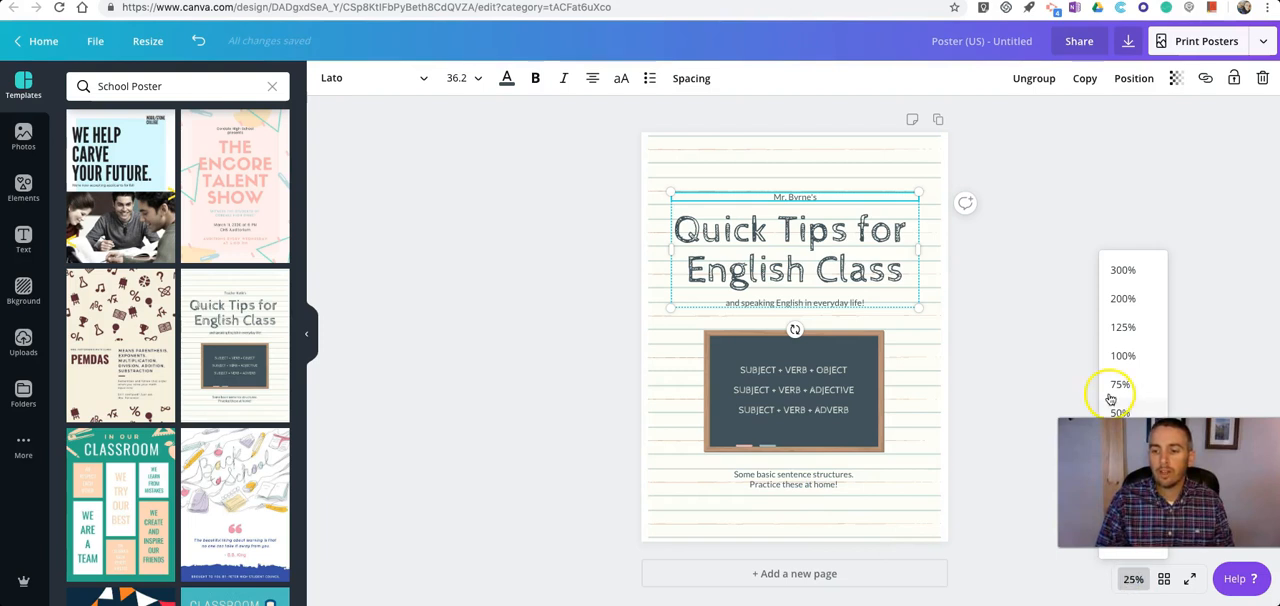
click(1120, 412)
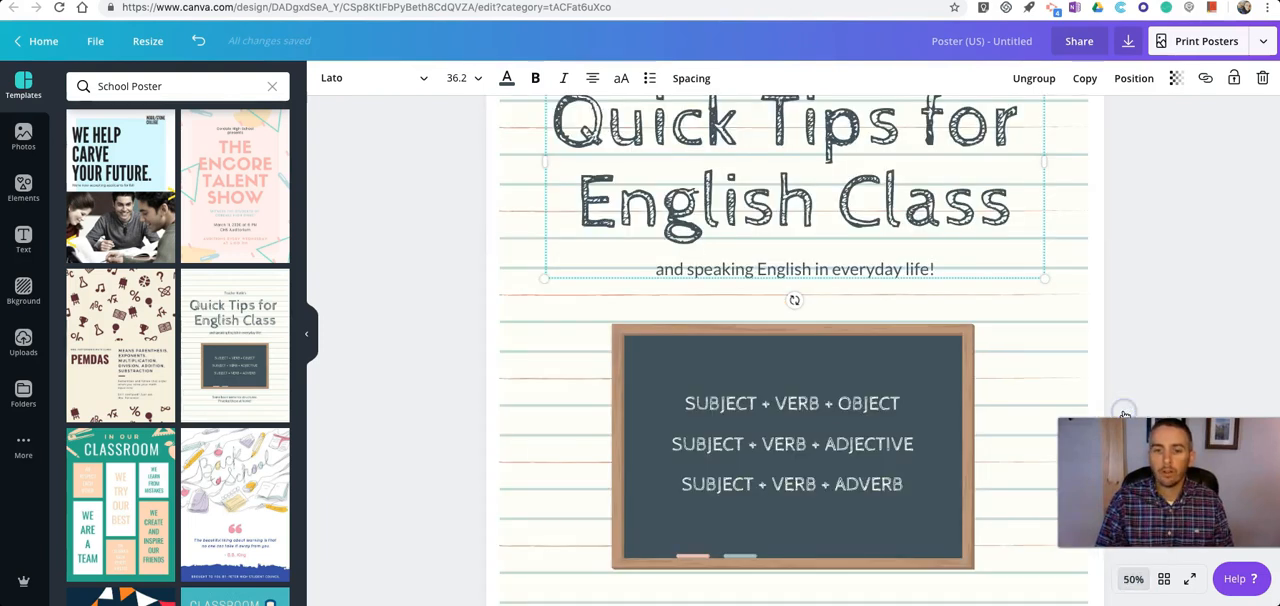
scroll(down, 3)
text(English Class Tips)
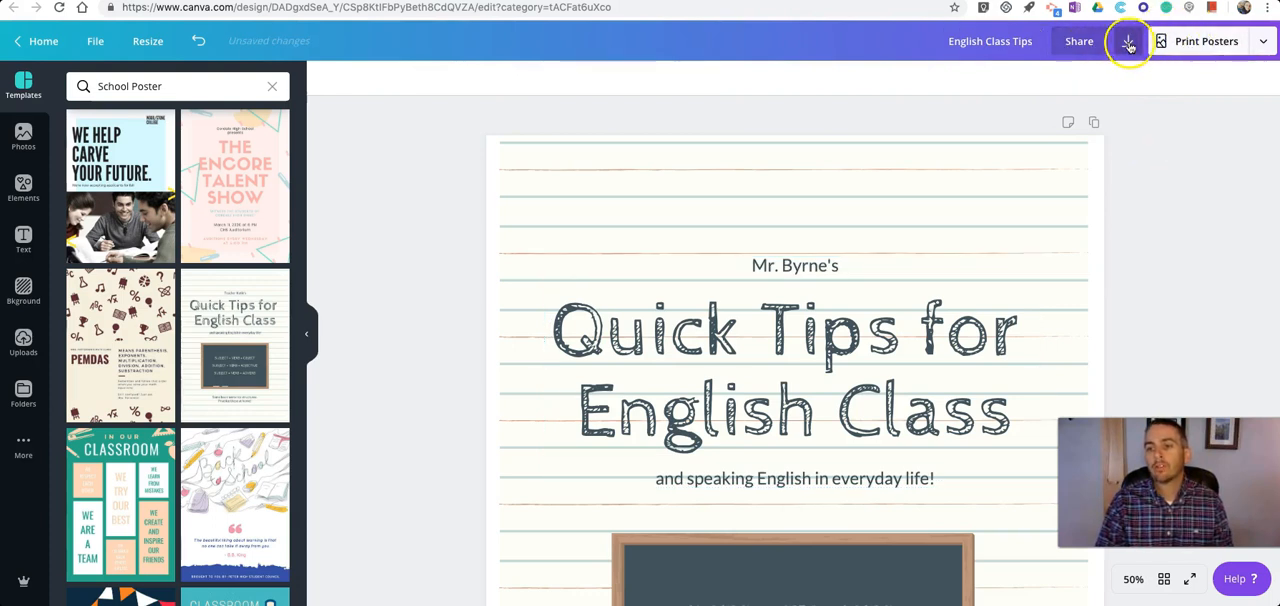
Step: Download the English Class Tips poster as a JPG and dismiss the print promotion
click(1128, 40)
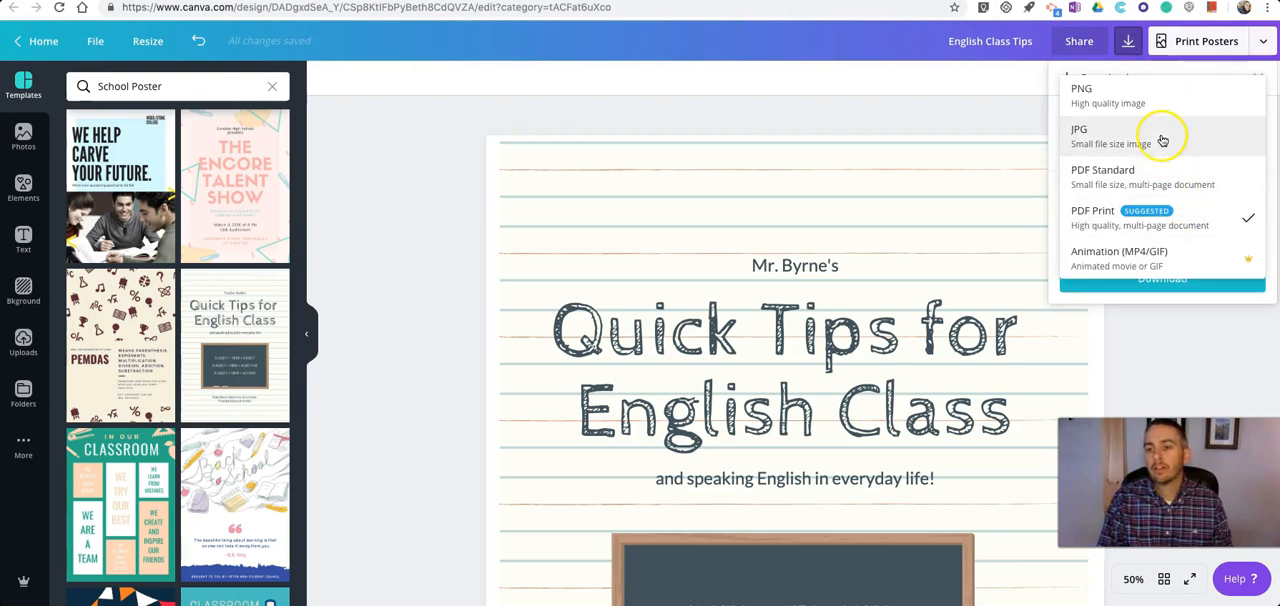
click(1080, 136)
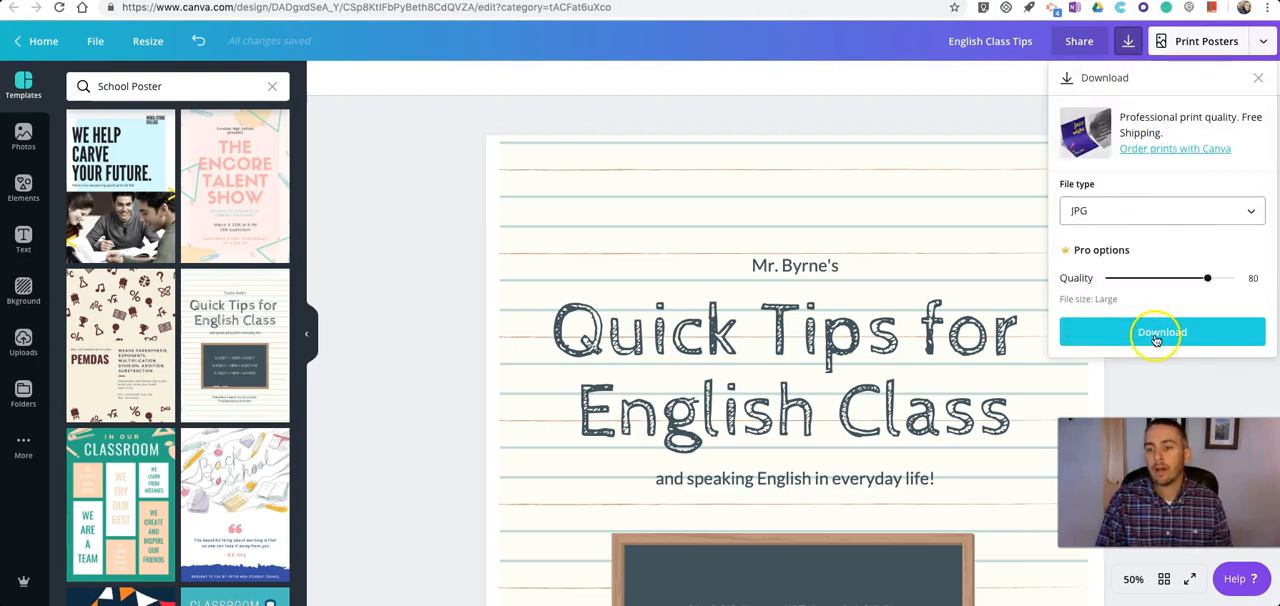
click(1160, 332)
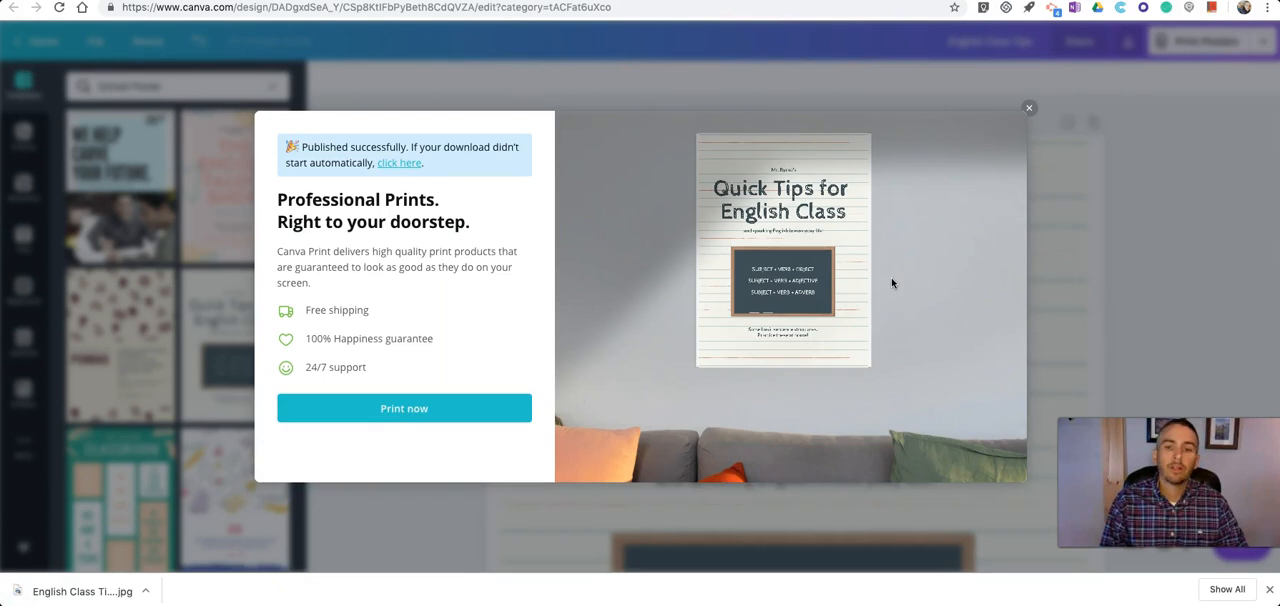
click(1028, 108)
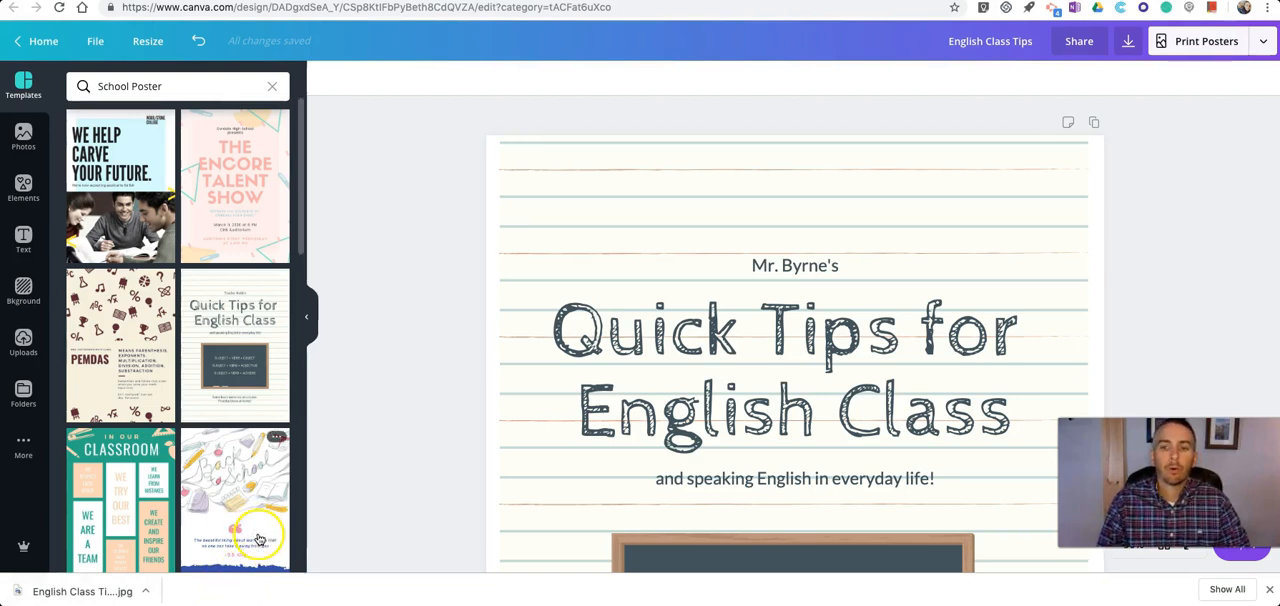
mouse_move(84, 592)
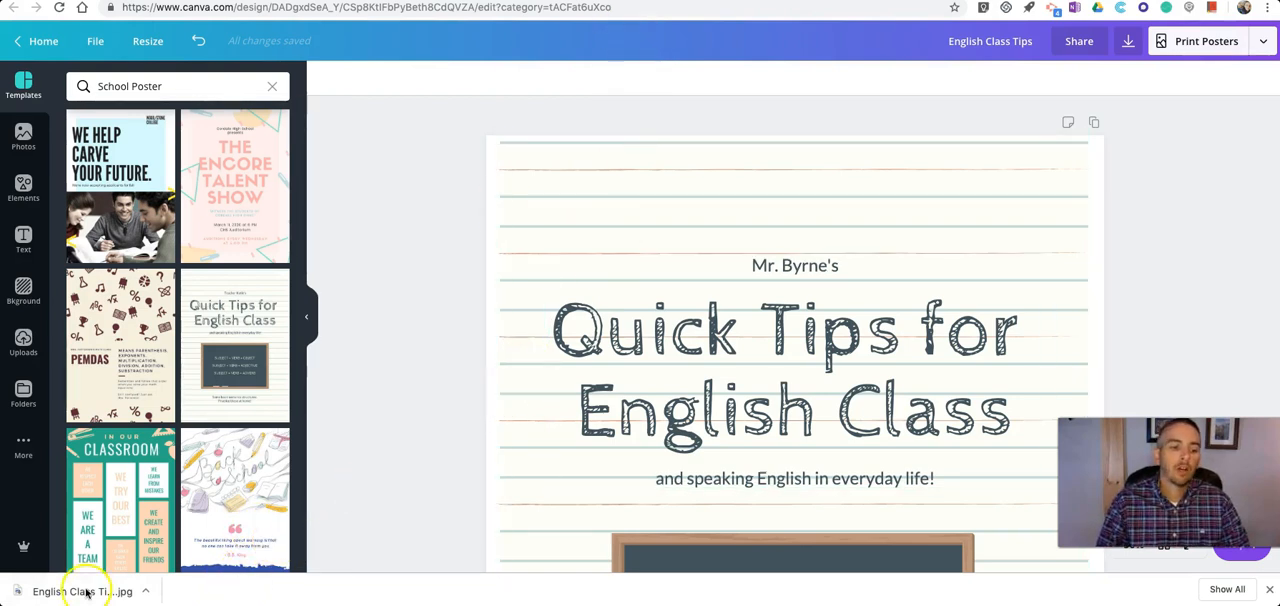
click(590, 330)
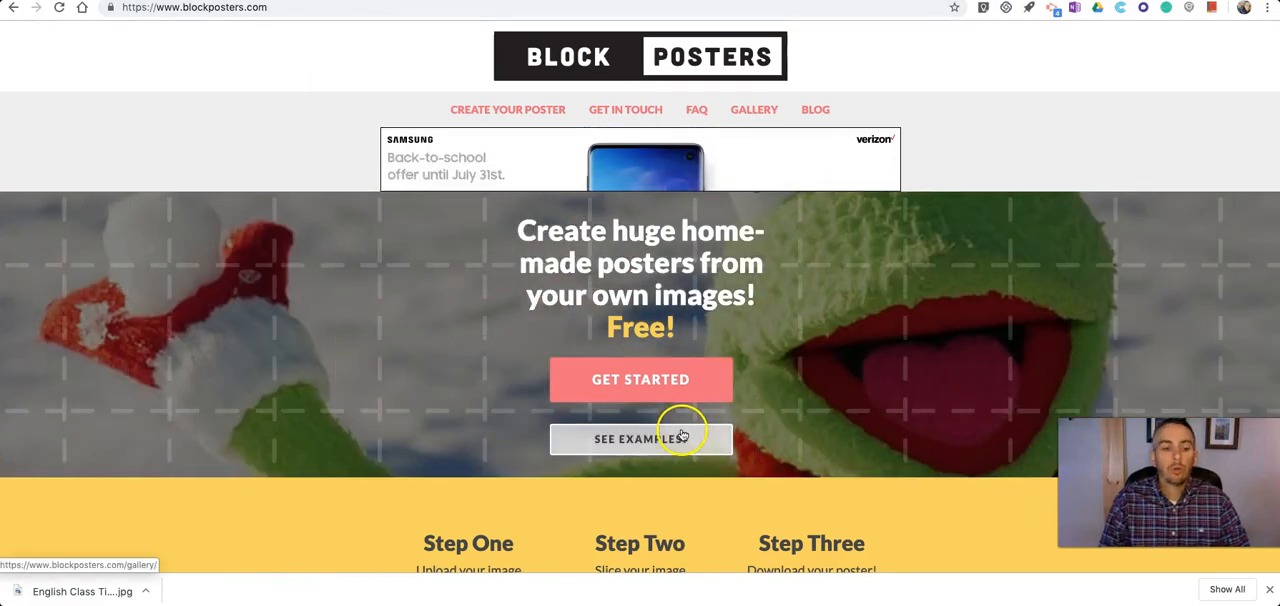
Step: Upload English Class Tips.jpg to Block Posters for a three-page-wide preview
click(640, 380)
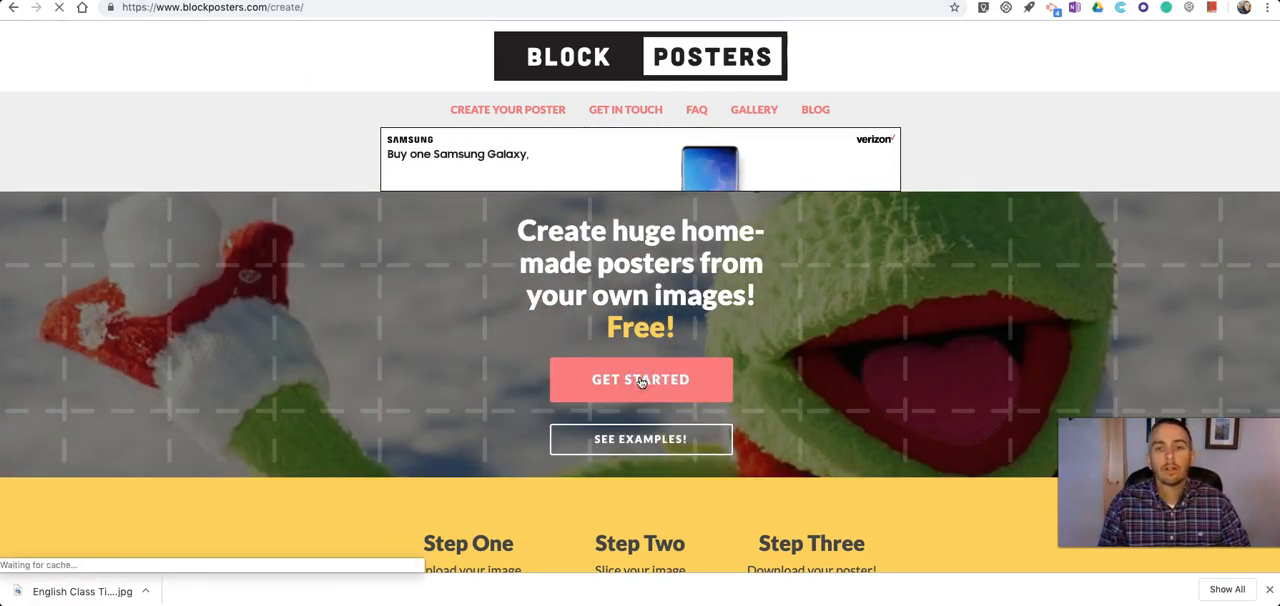
click(640, 380)
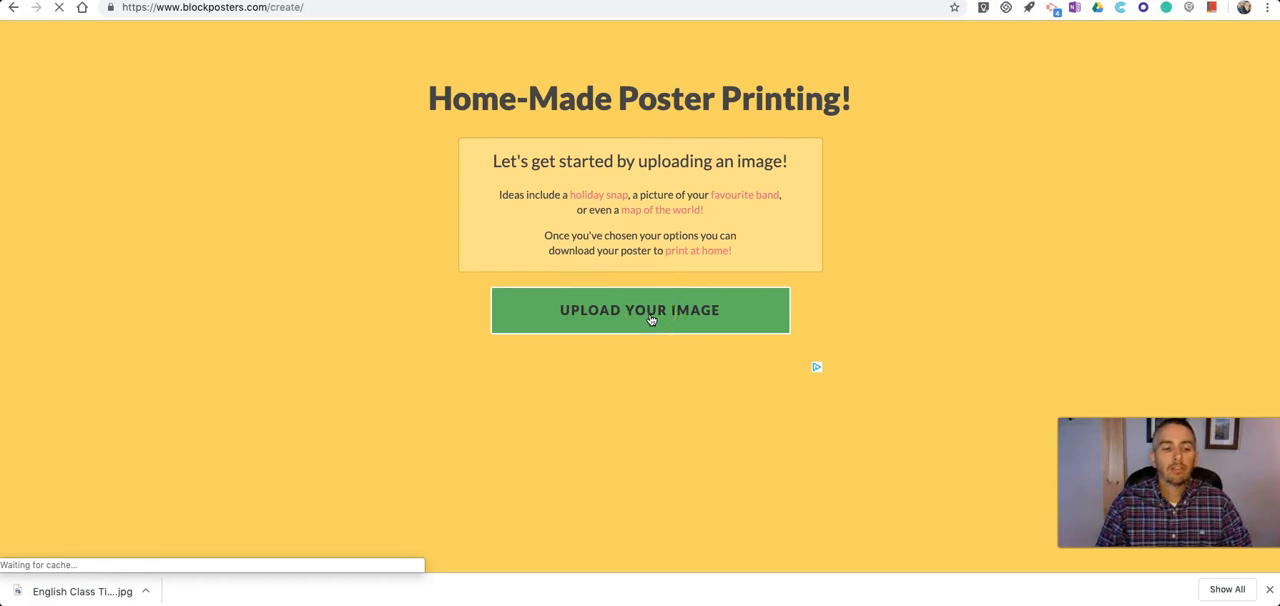
click(640, 308)
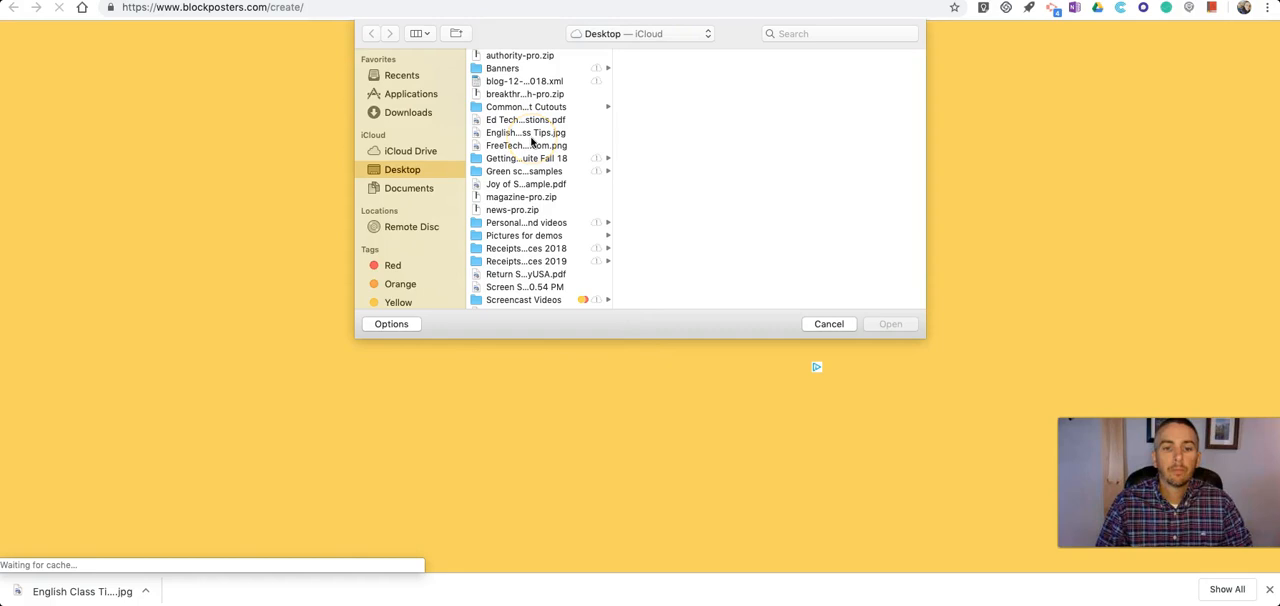
click(524, 132)
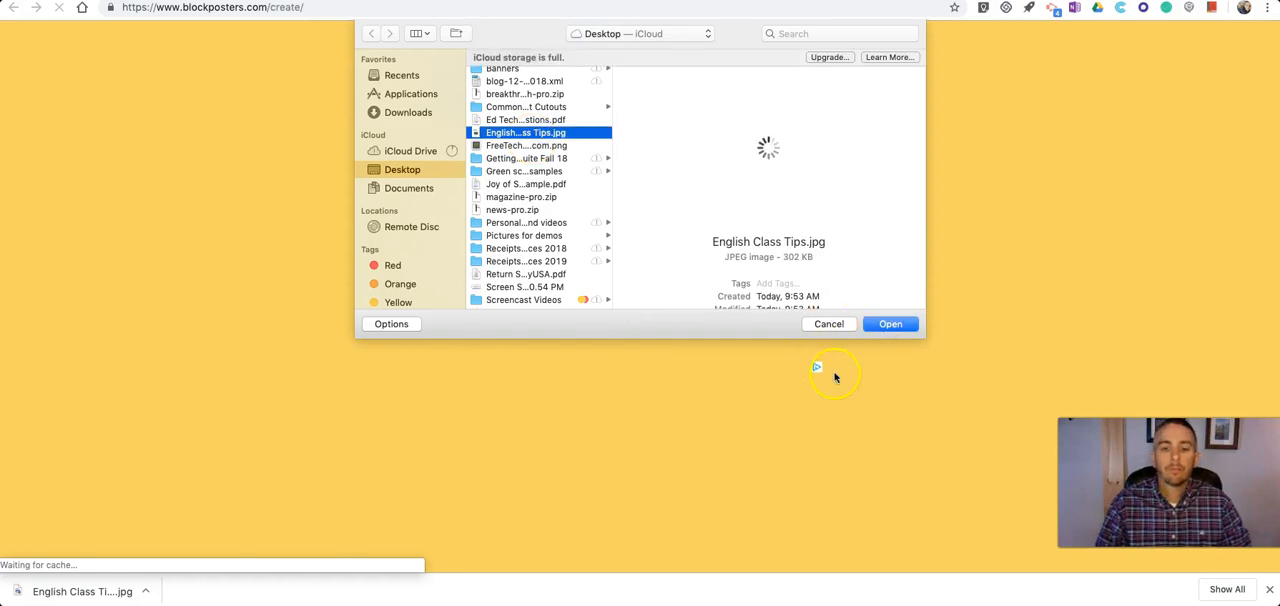
click(888, 324)
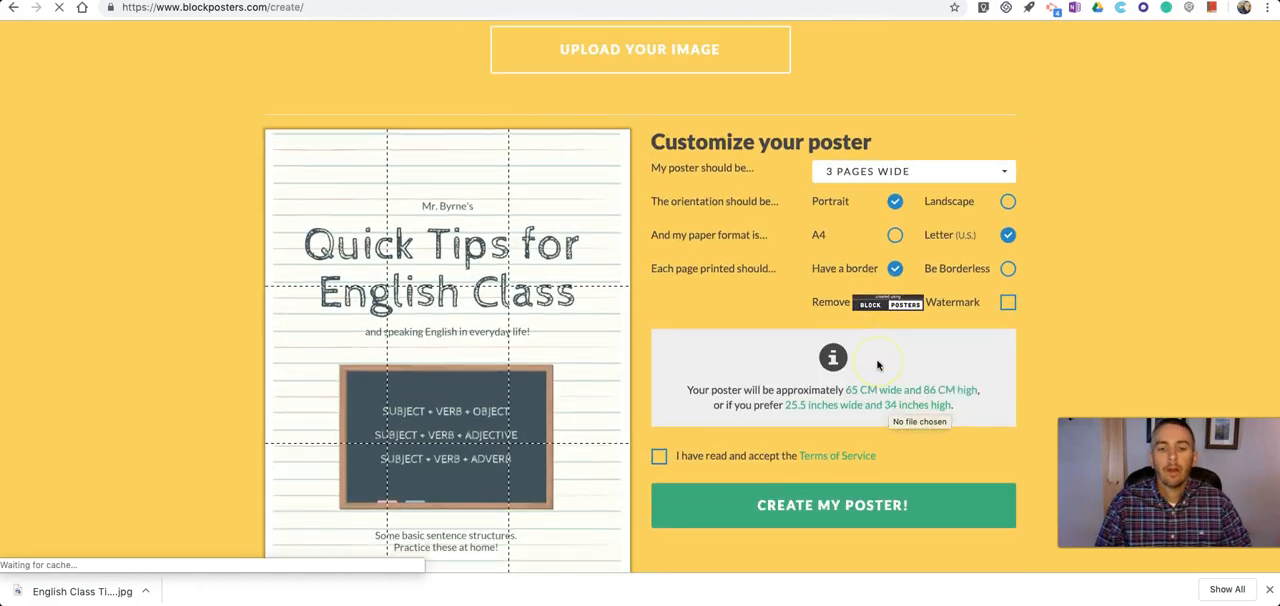
Step: Set the poster to 2 Pages Wide, about 43 by 58 cm
scroll(down, 3)
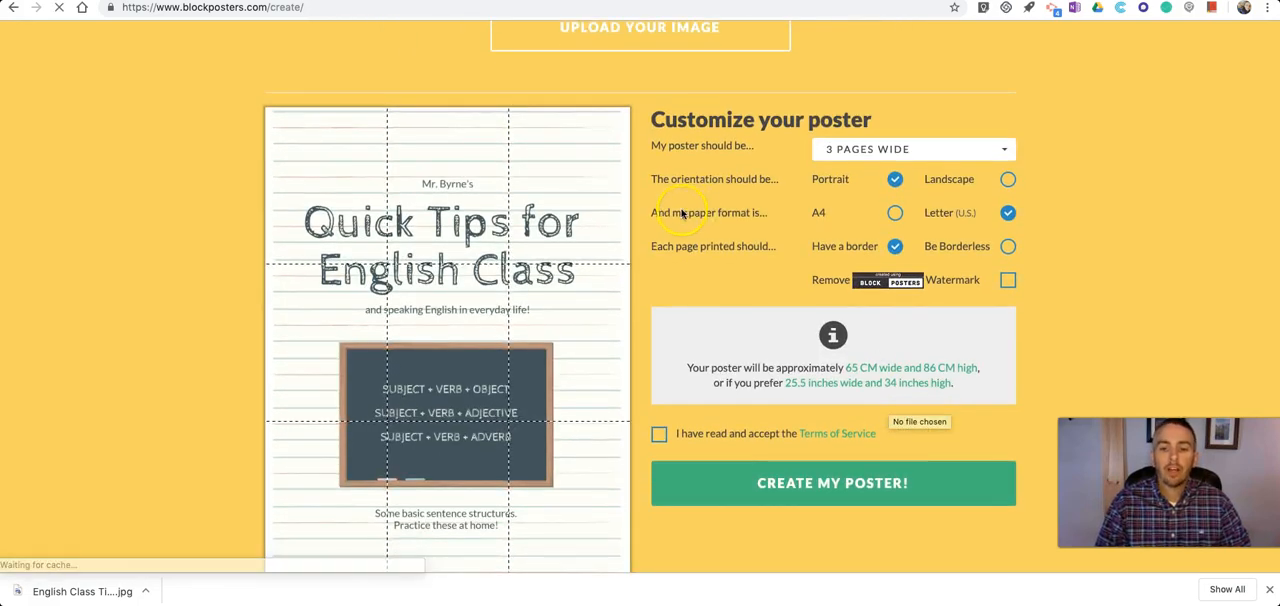
scroll(down, 3)
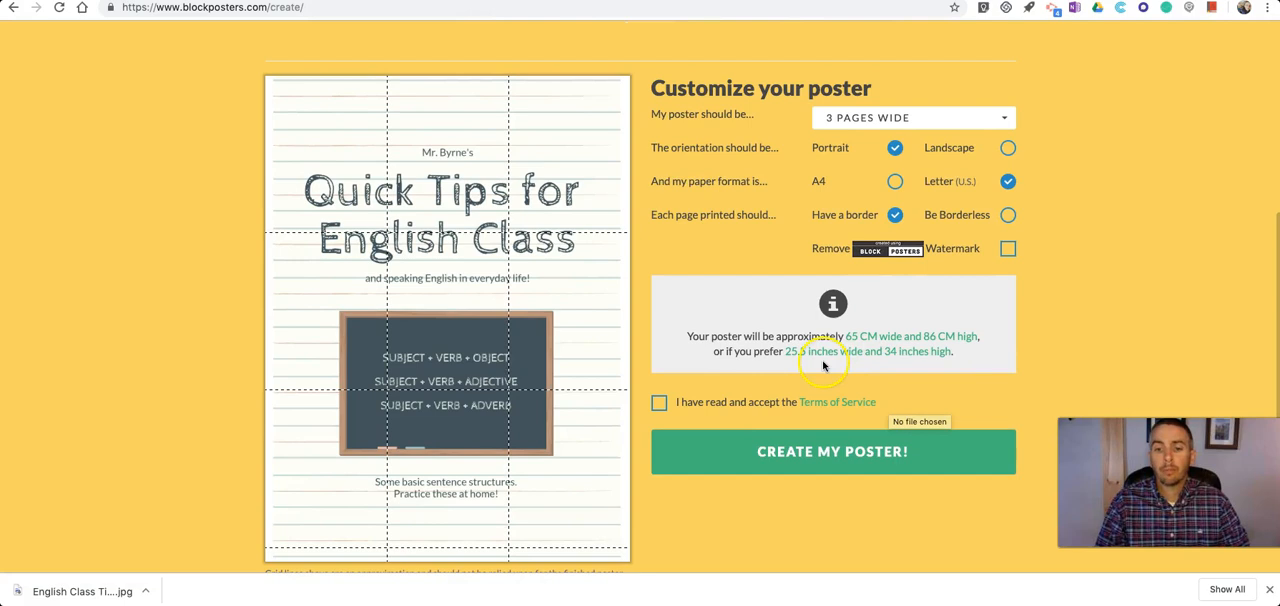
mouse_move(872, 336)
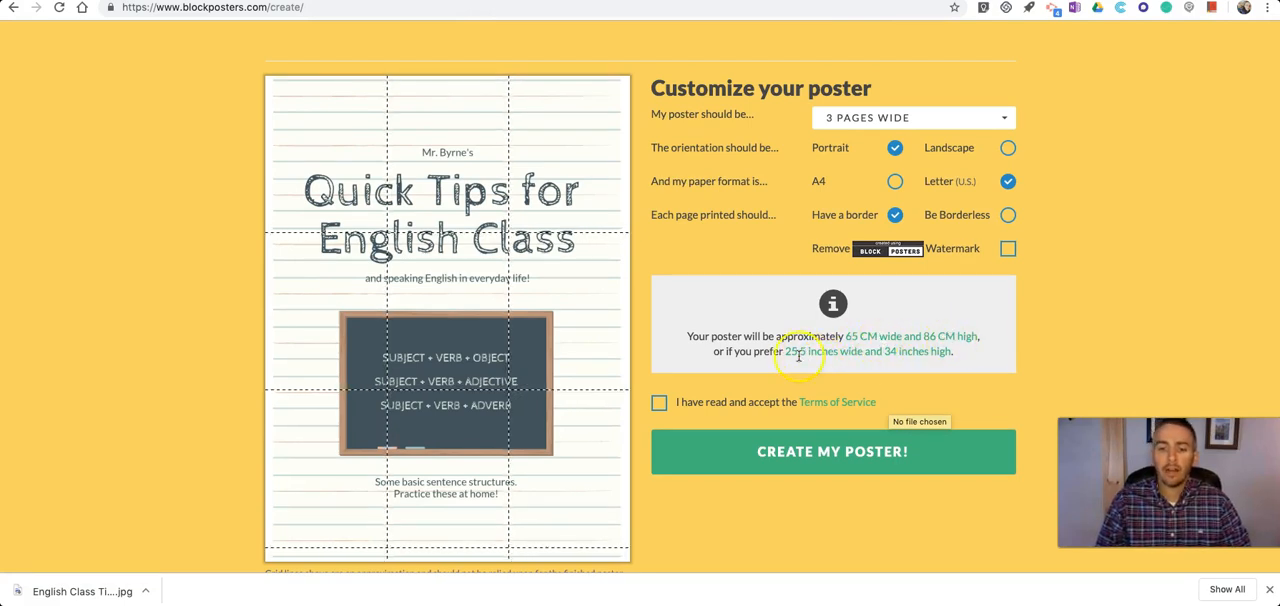
mouse_move(900, 360)
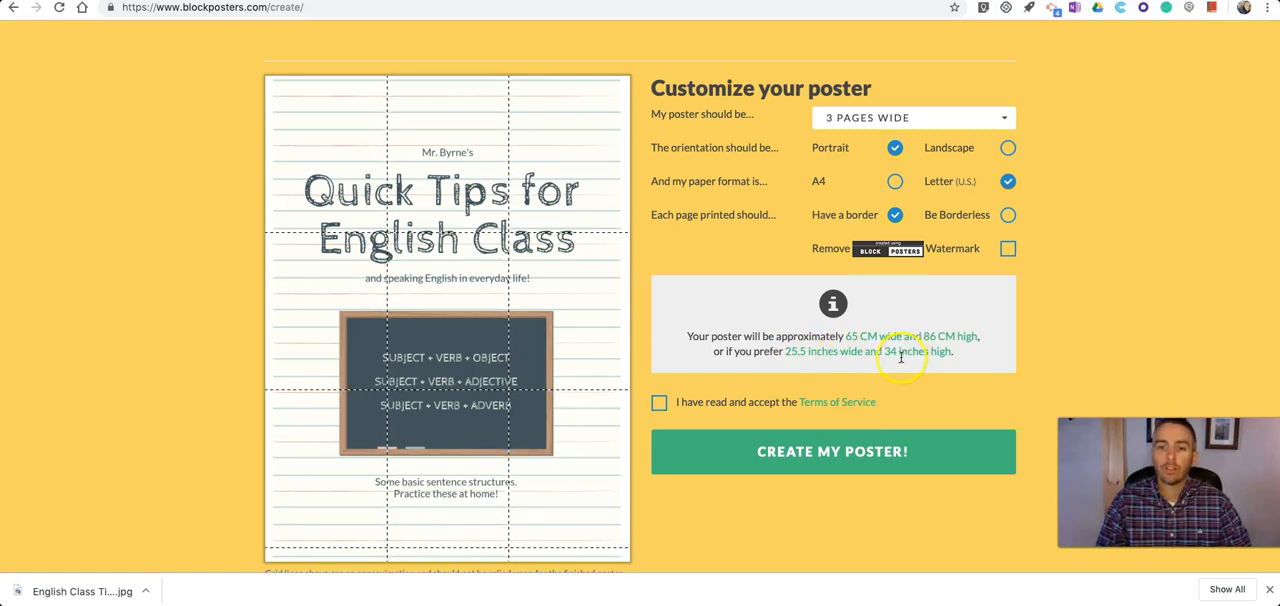
click(912, 116)
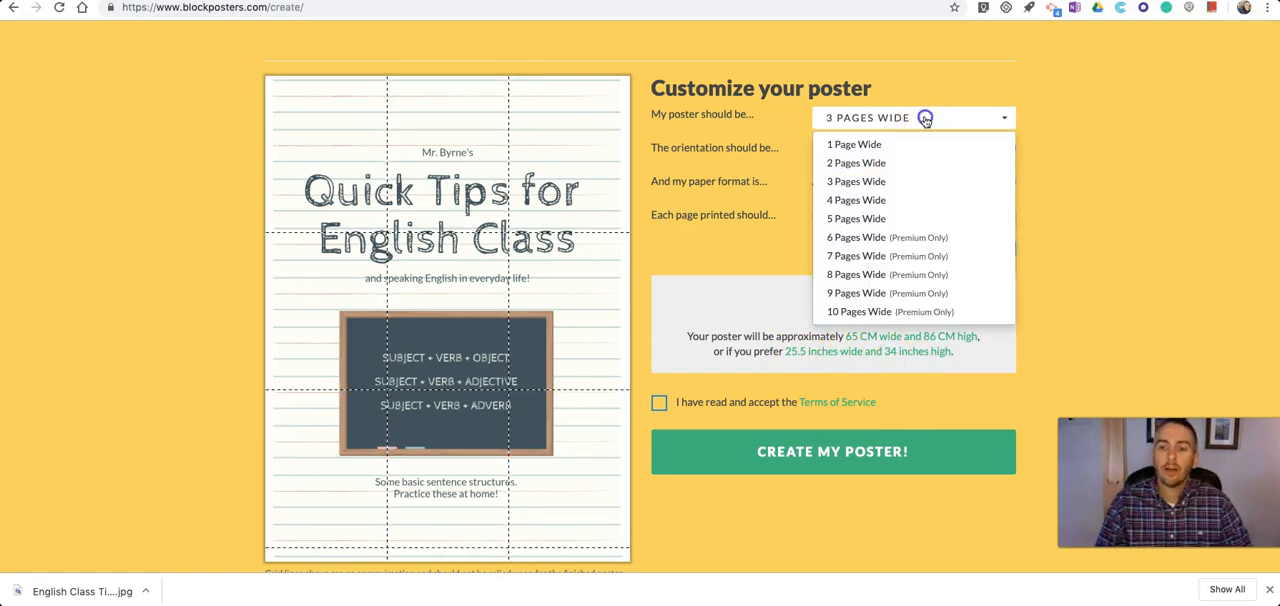
mouse_move(884, 164)
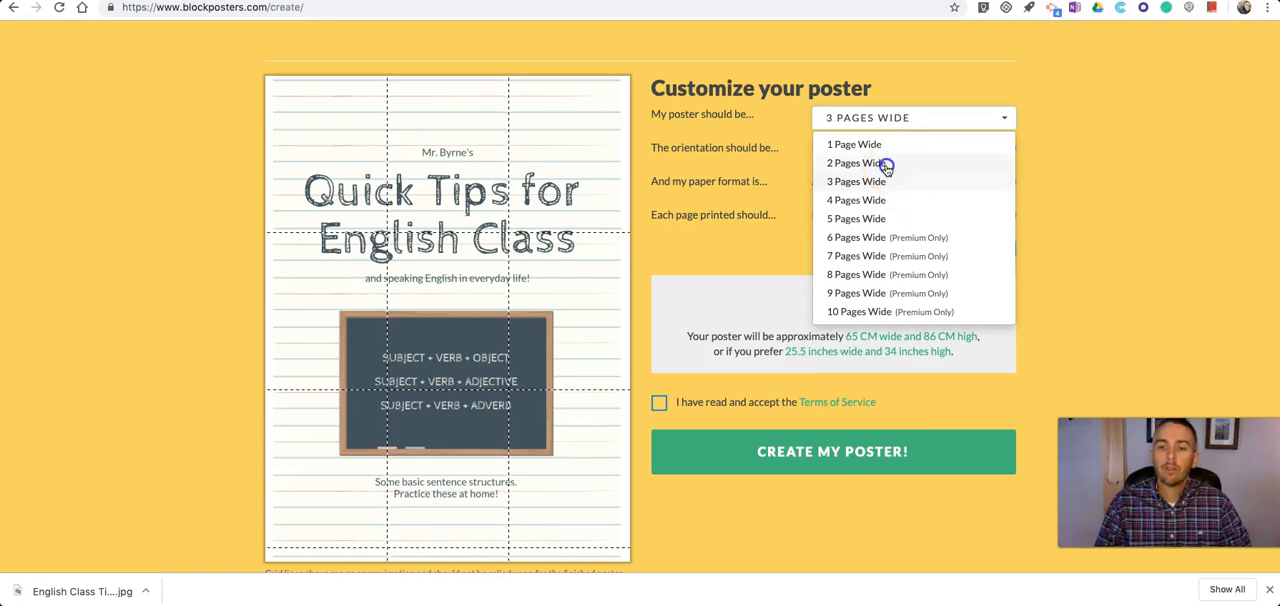
click(856, 164)
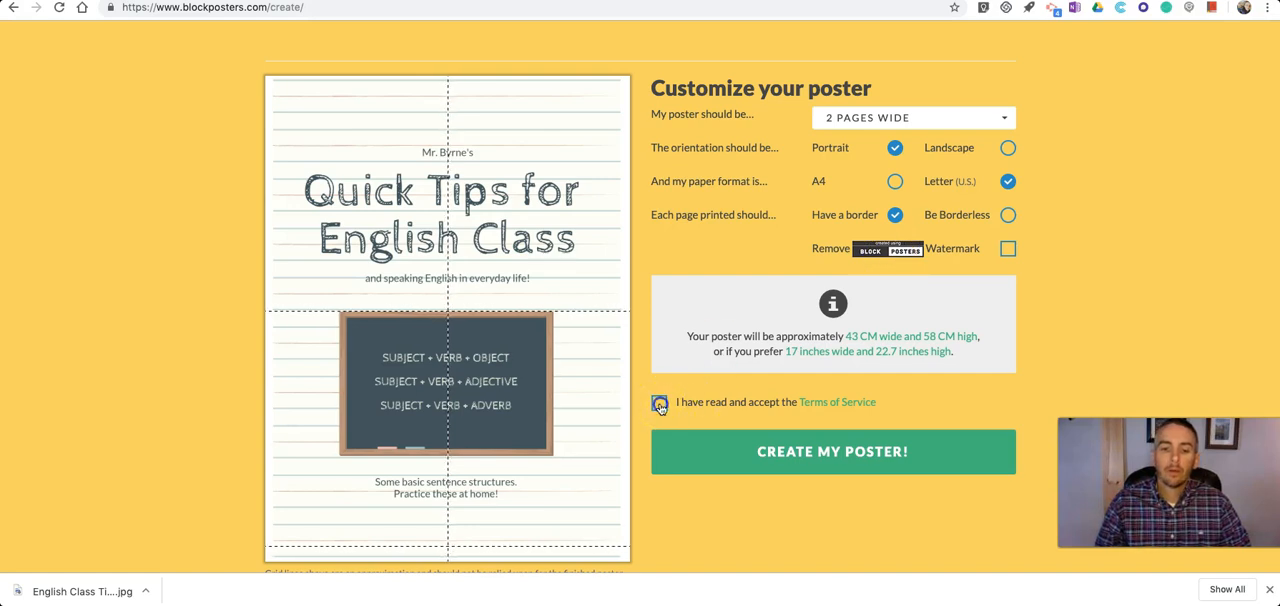
Step: Accept the Terms of Service, create the poster, download it and view the PDF
click(660, 400)
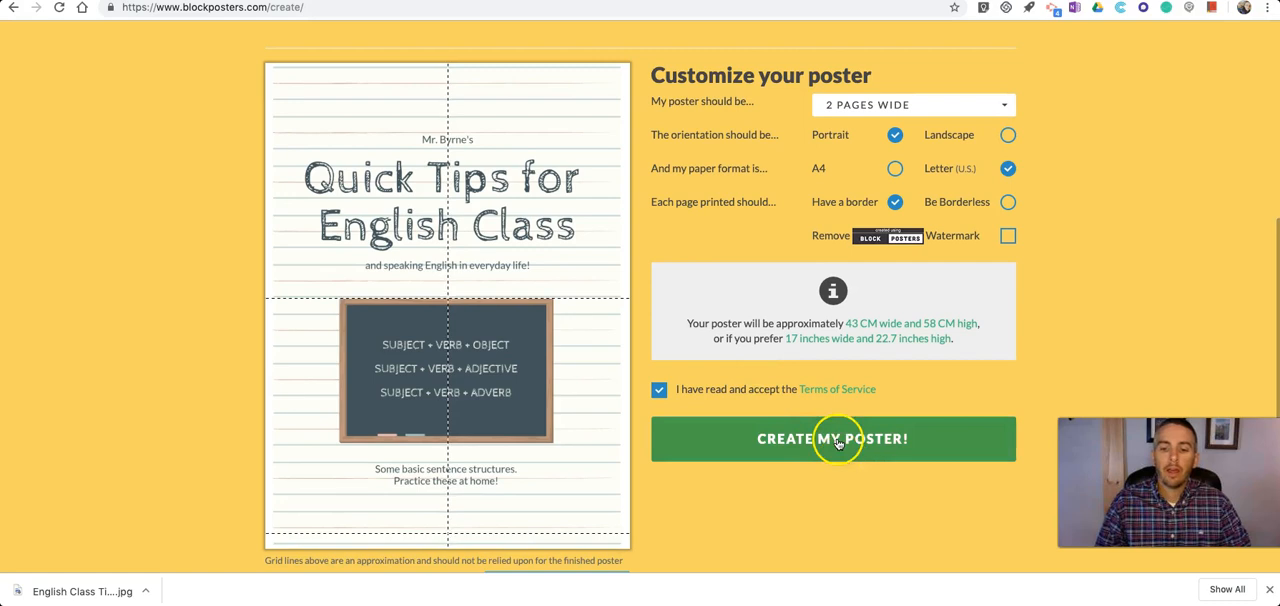
click(832, 440)
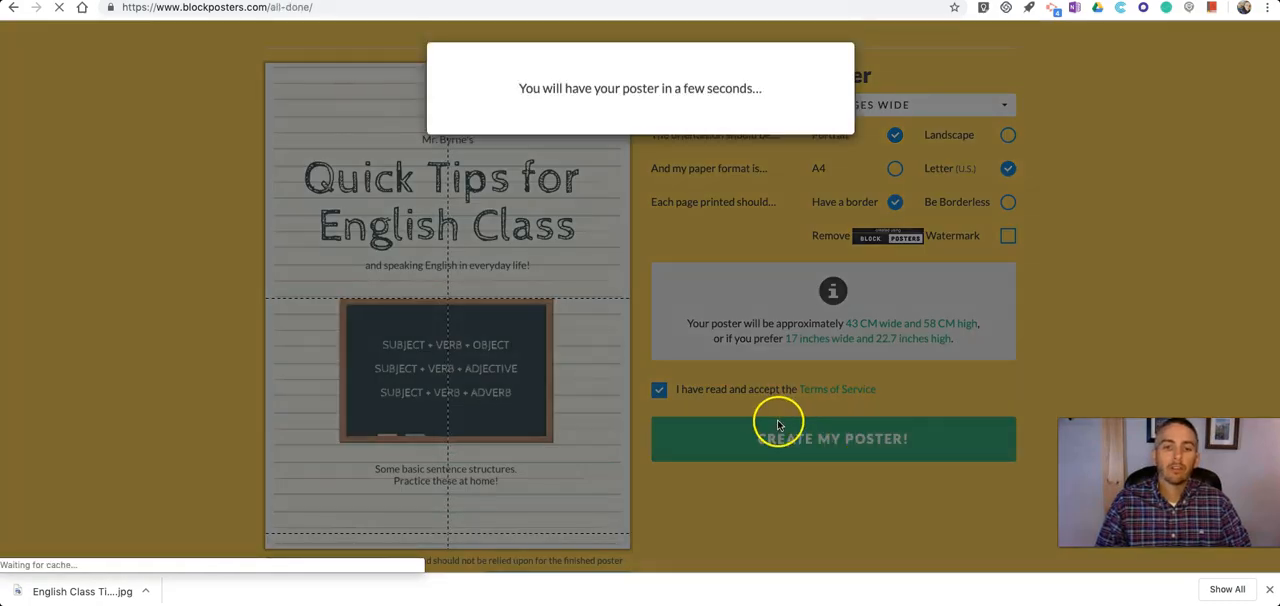
click(832, 438)
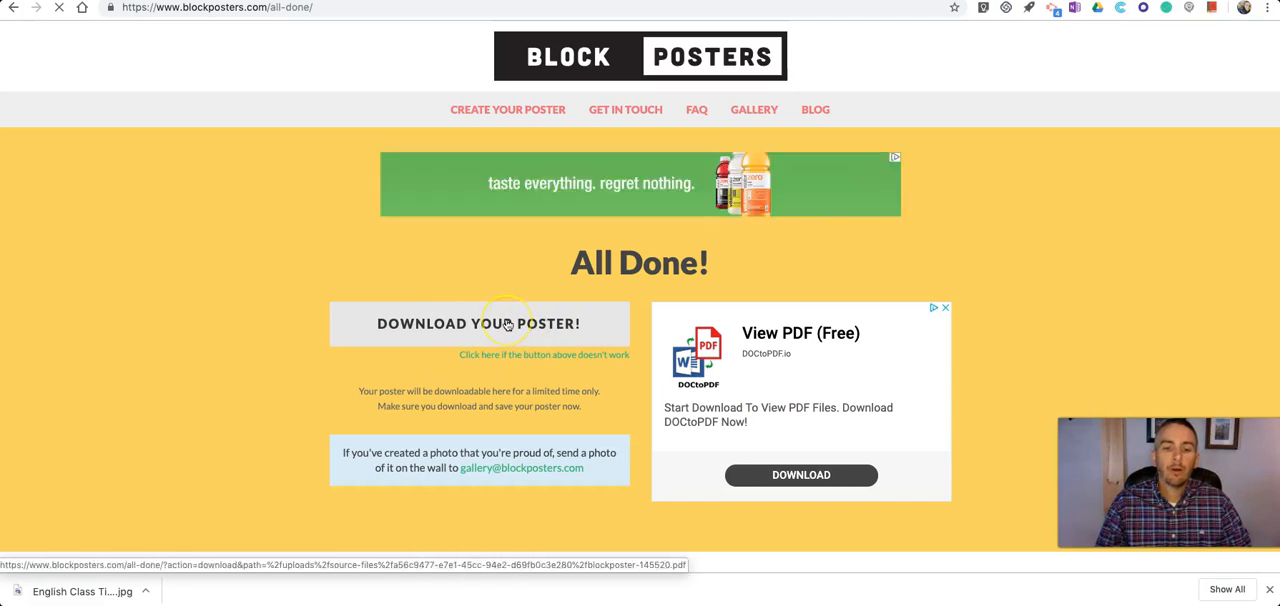
click(478, 324)
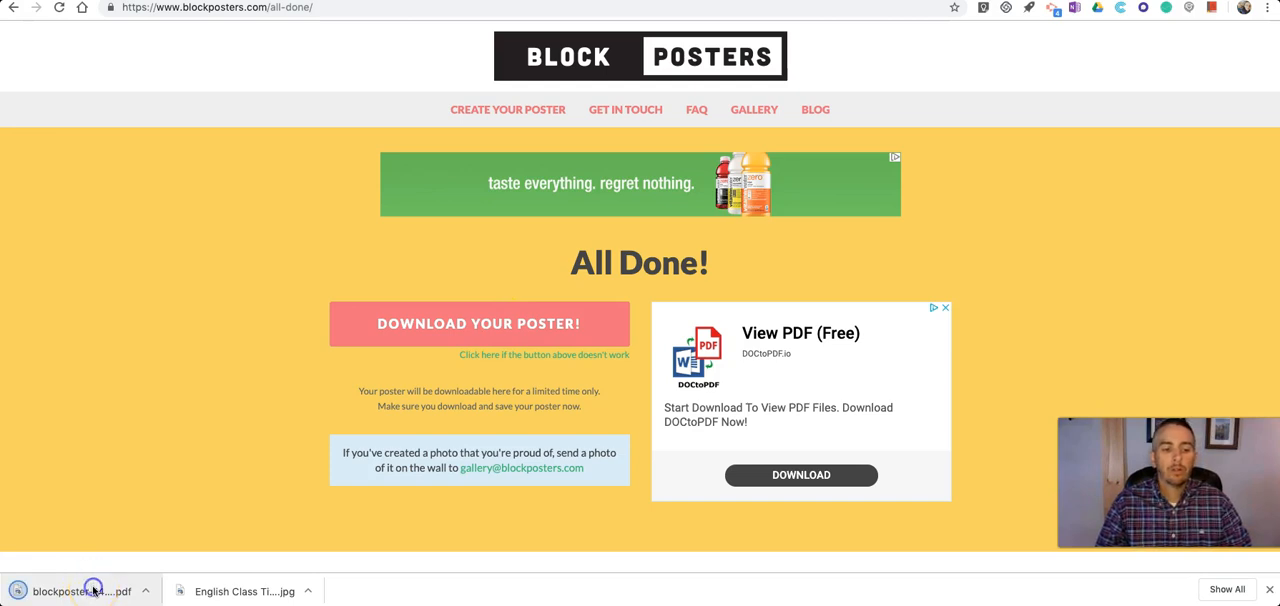
click(80, 590)
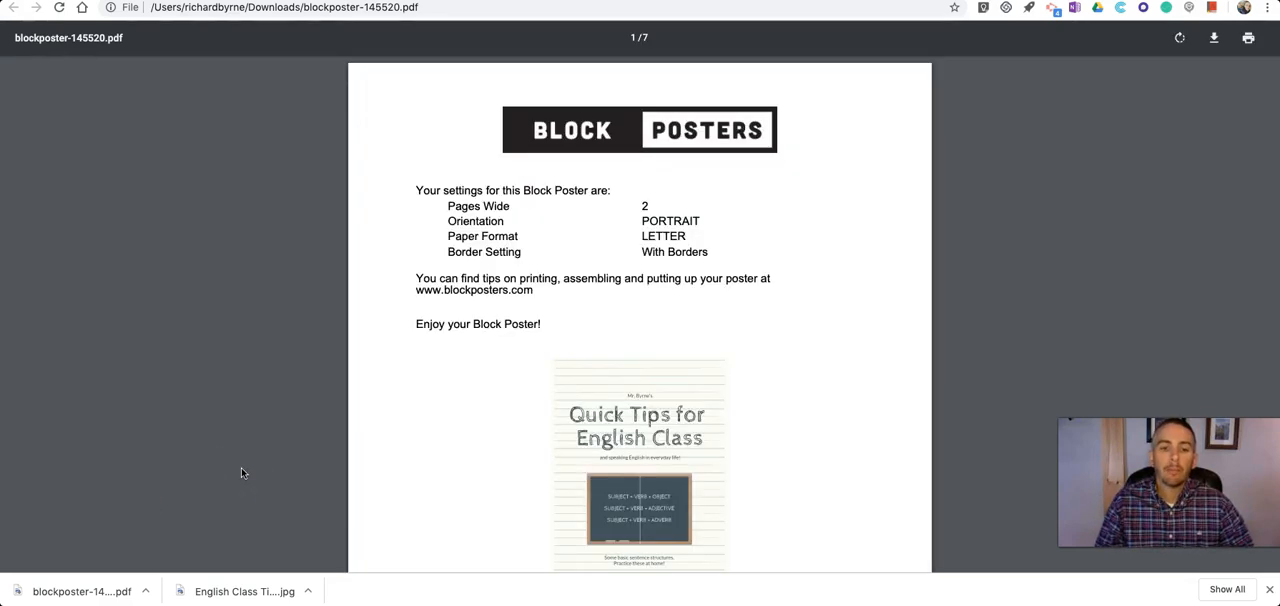
scroll(down, 3)
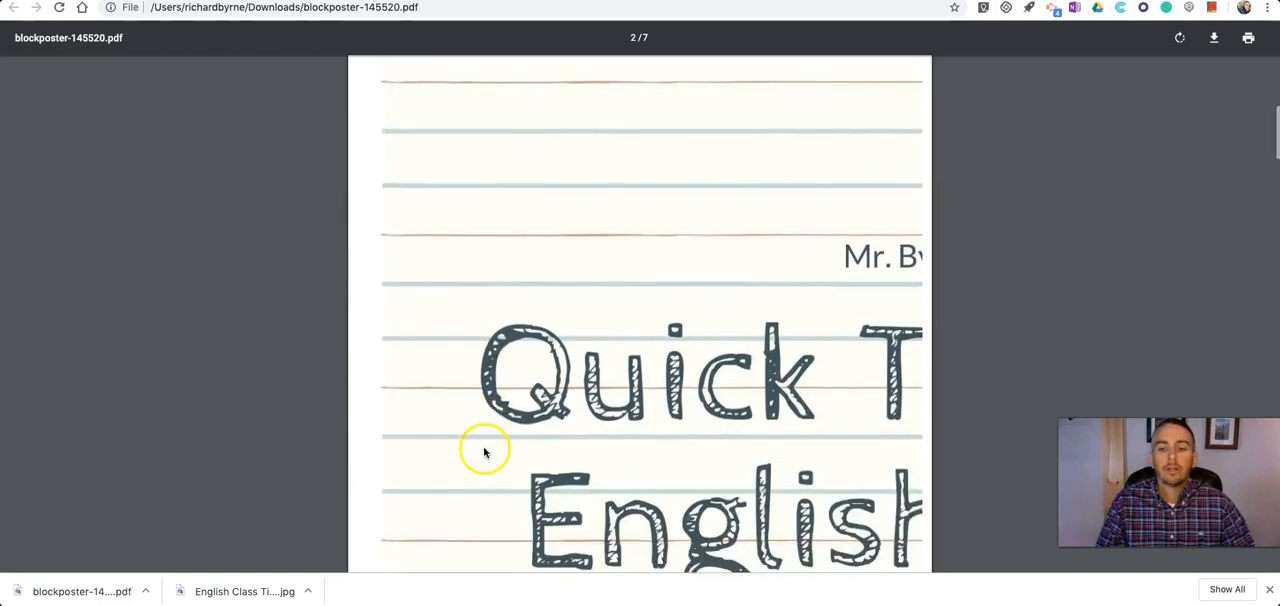
scroll(down, 3)
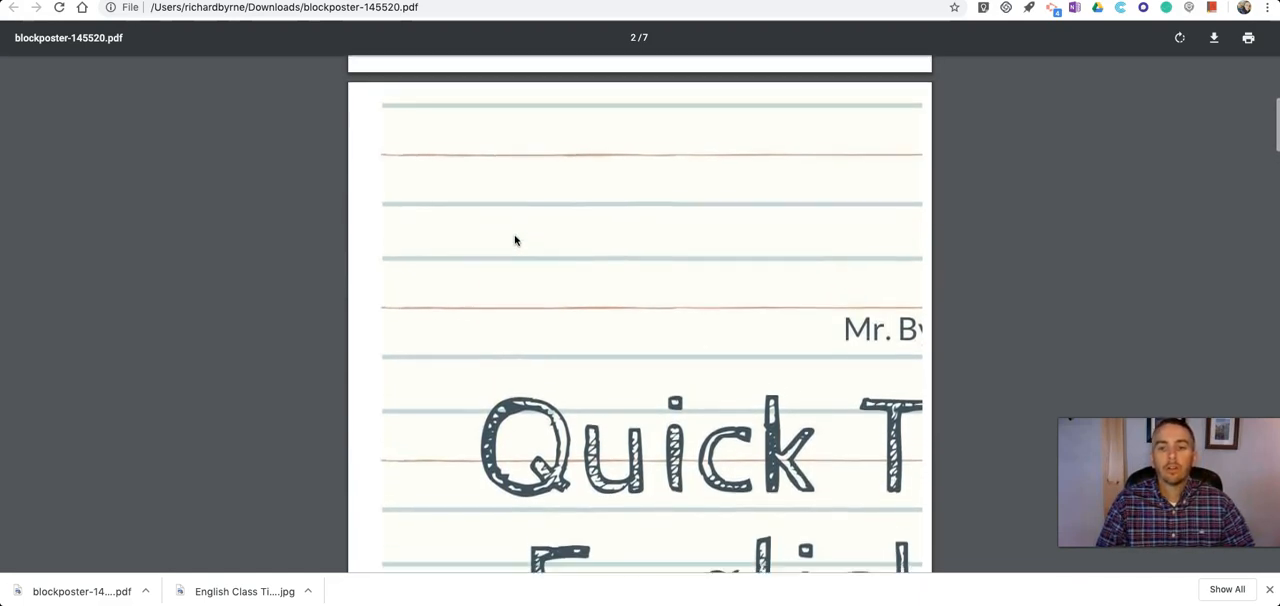
scroll(down, 3)
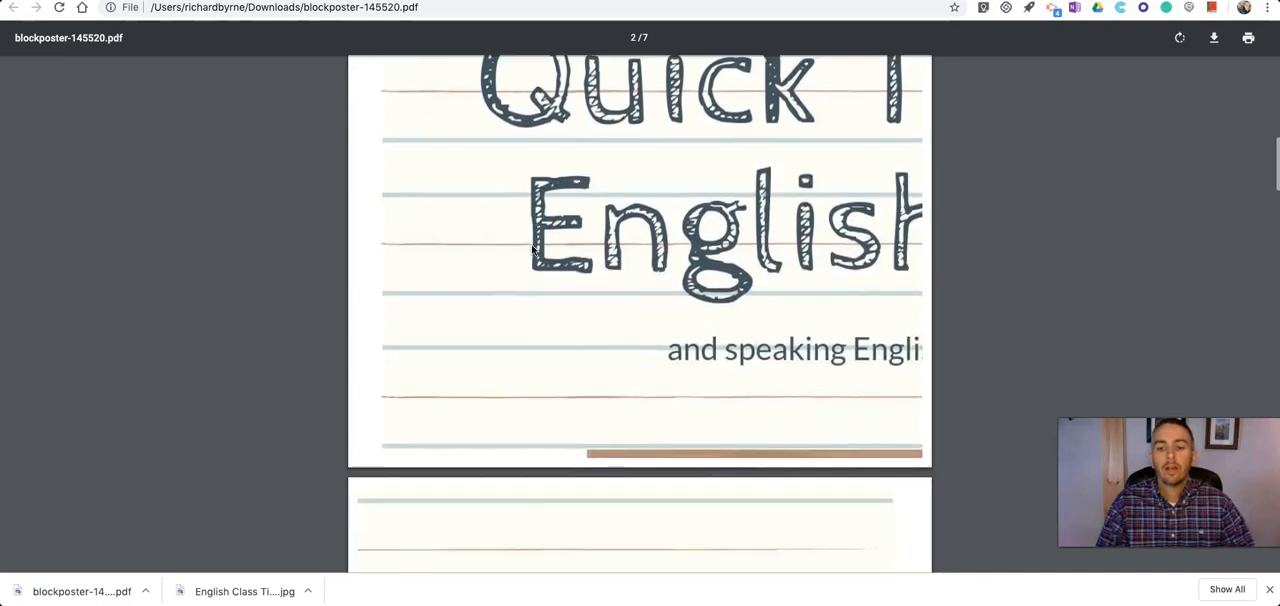
scroll(down, 3)
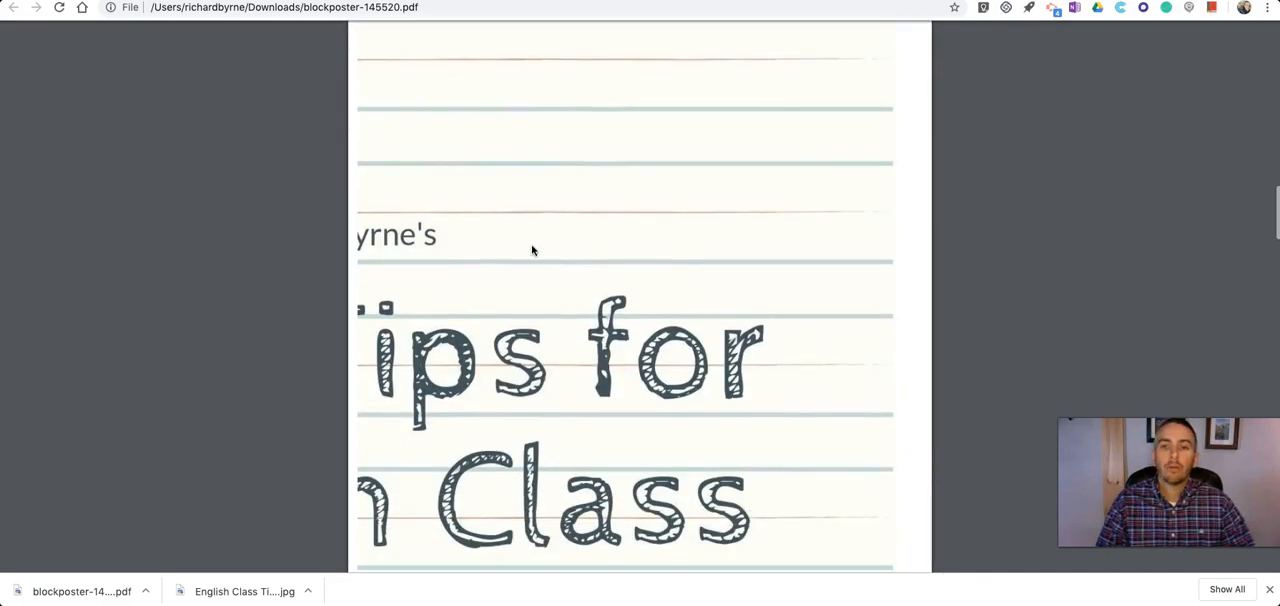